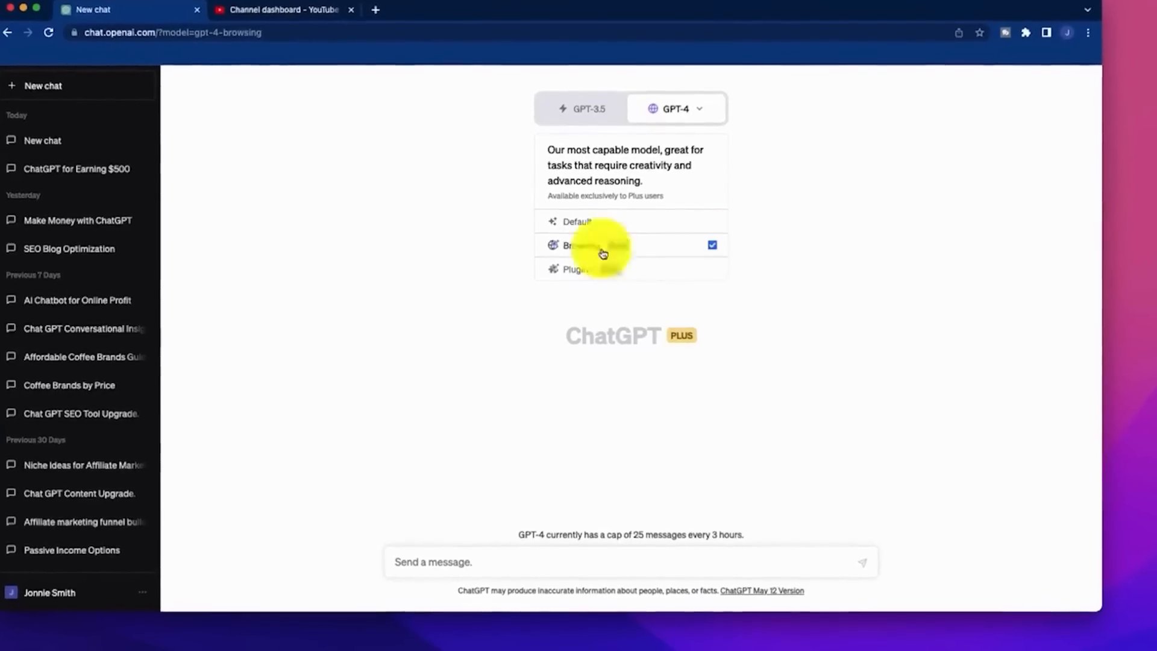
Step: Select the Browsing mode from the GPT-4 model dropdown for this chat
{"action": "left_click", "coordinate": [598, 245]}
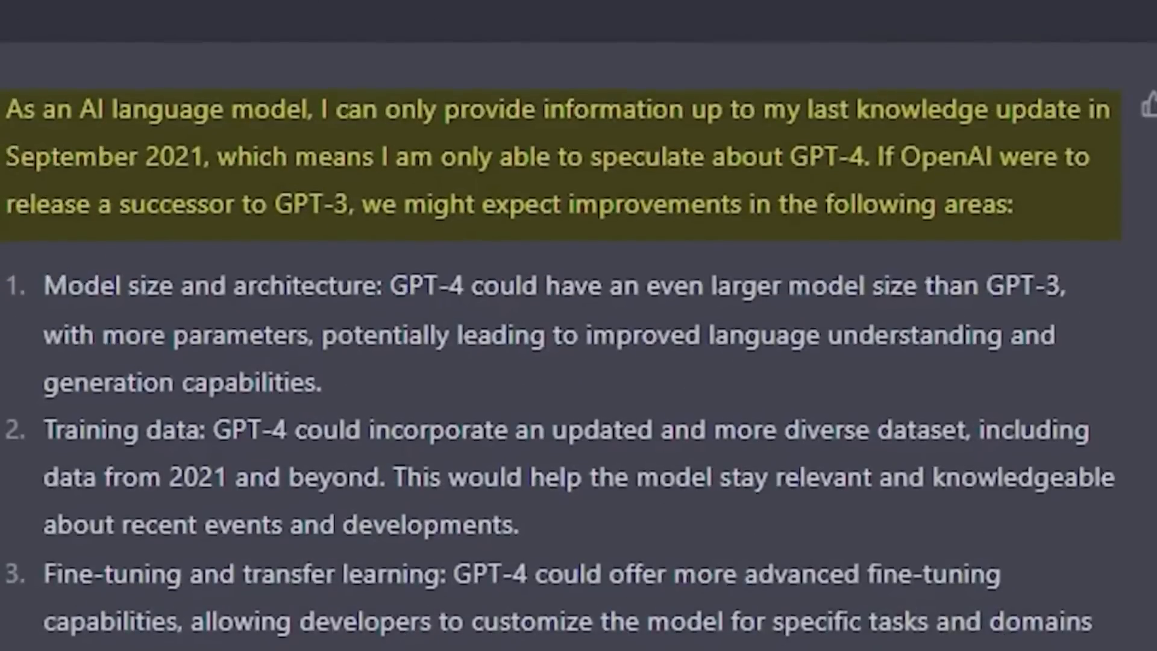
{"action": "scroll", "scroll_direction": "down", "scroll_amount": 3}
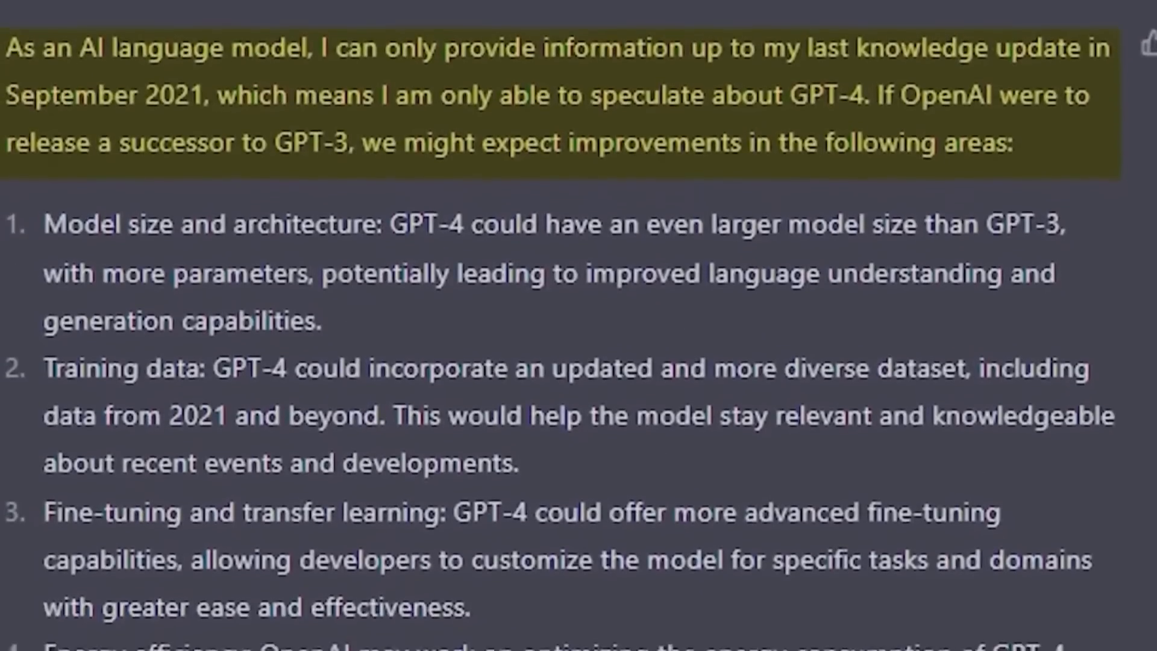